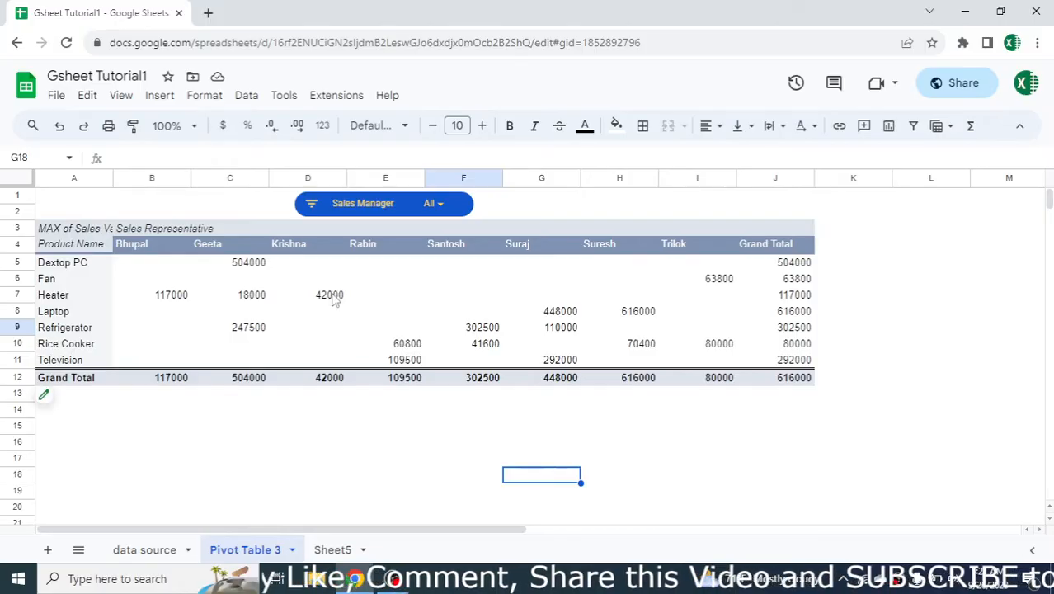
# Check cell D7's 42000 value against the data source sheet and return to Pivot Table 3
pyautogui.click(330, 294)
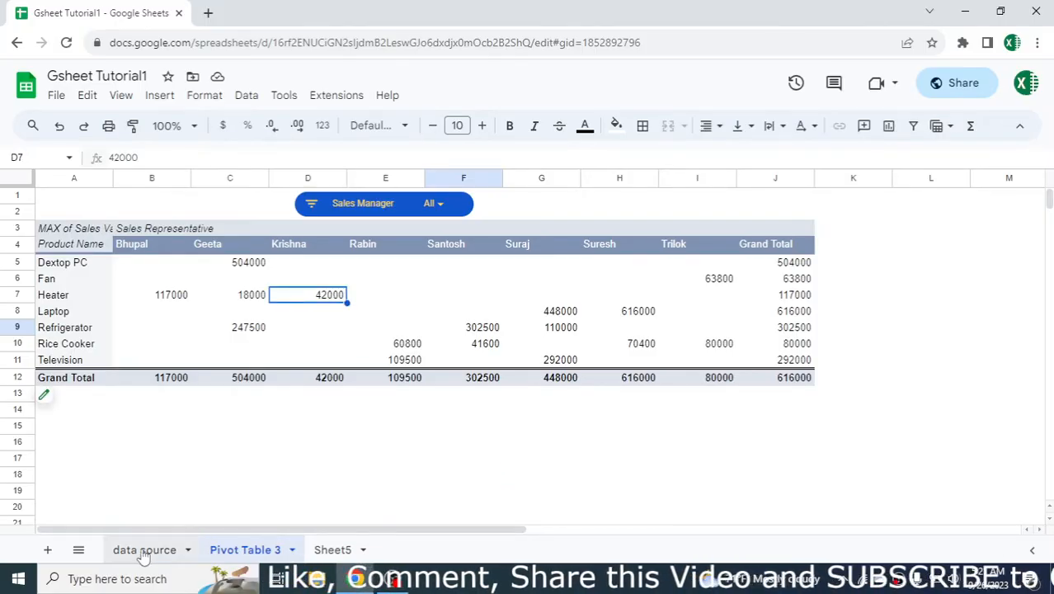
pyautogui.click(145, 549)
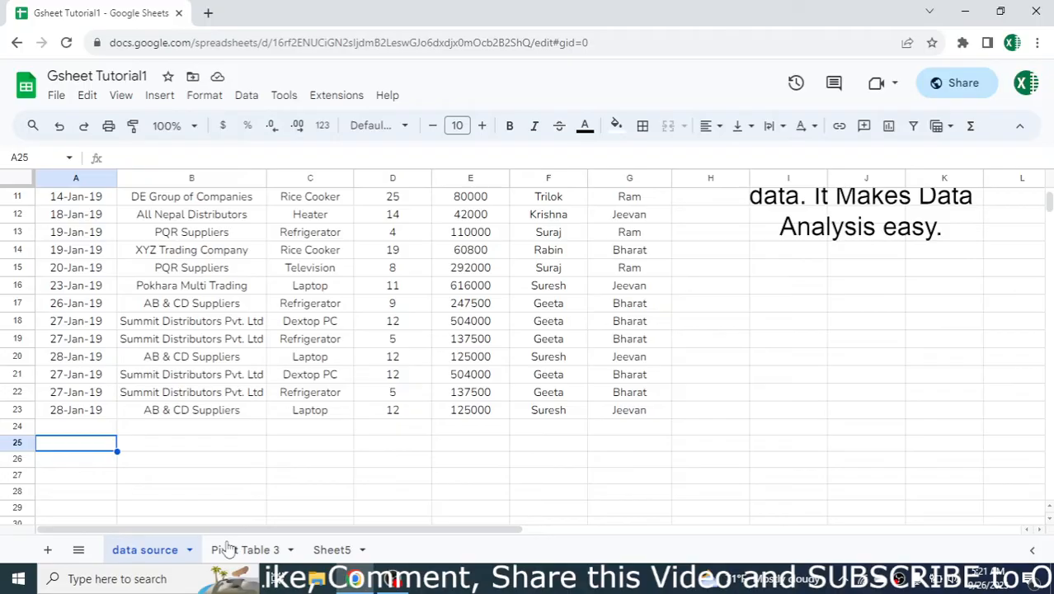
pyautogui.click(246, 549)
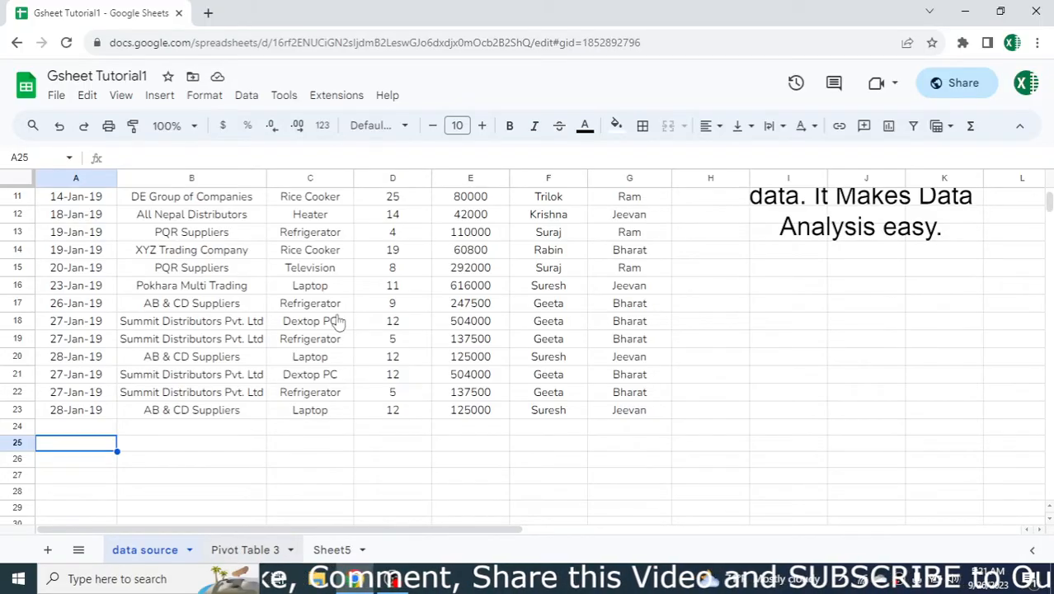
pyautogui.click(244, 549)
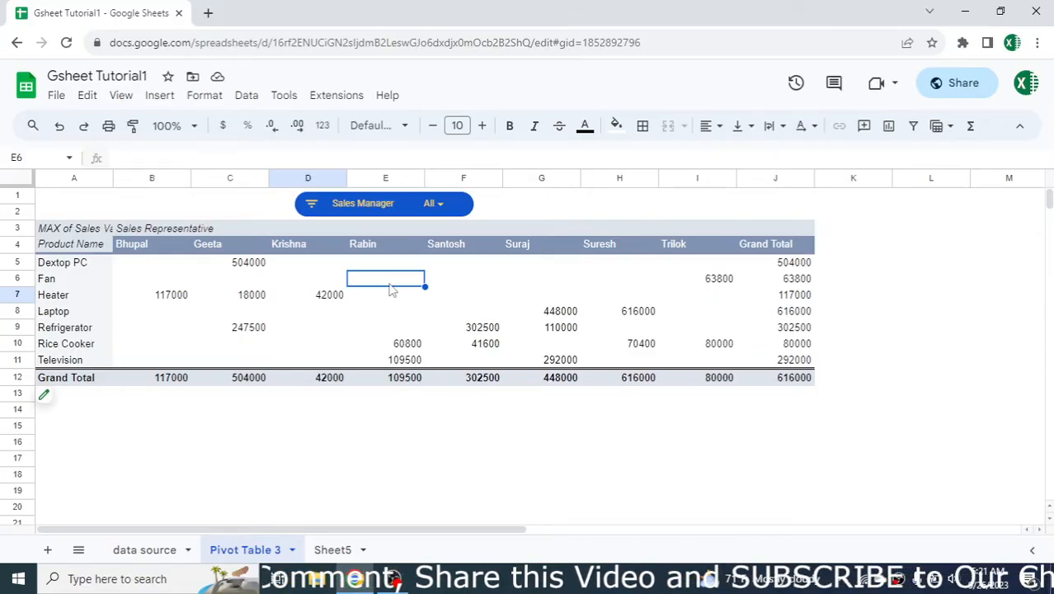
pyautogui.moveTo(832, 341)
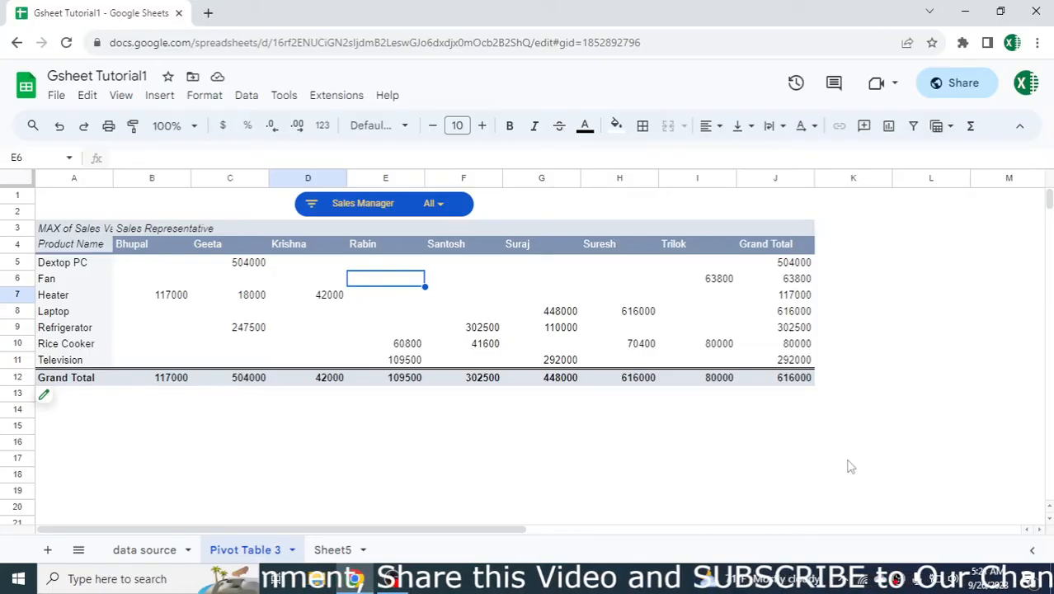
pyautogui.moveTo(515, 287)
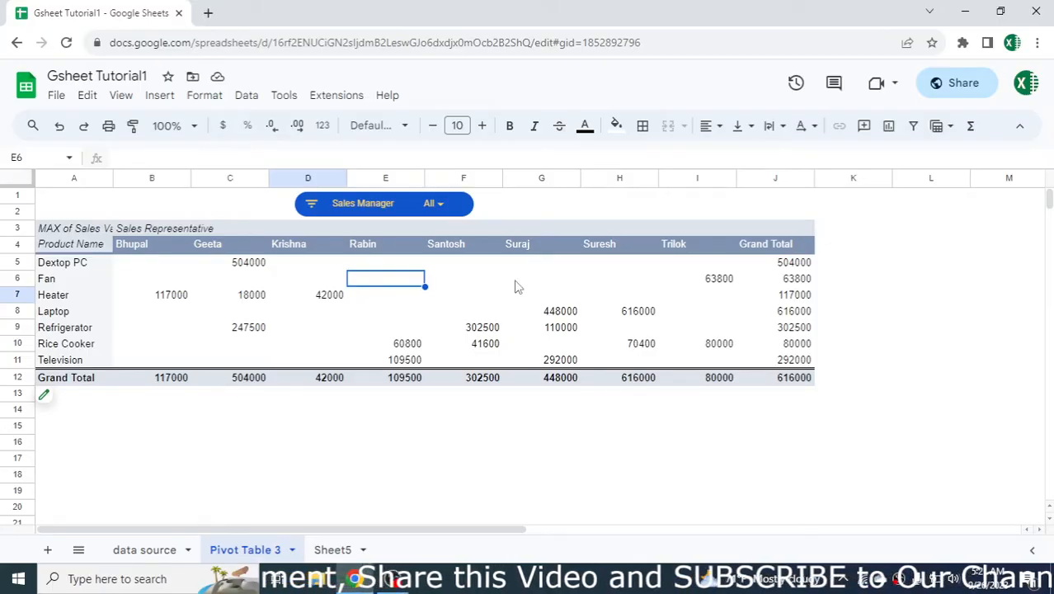
# Briefly bring up the Pivot table editor, then close it and dismiss the edit prompt
pyautogui.click(45, 395)
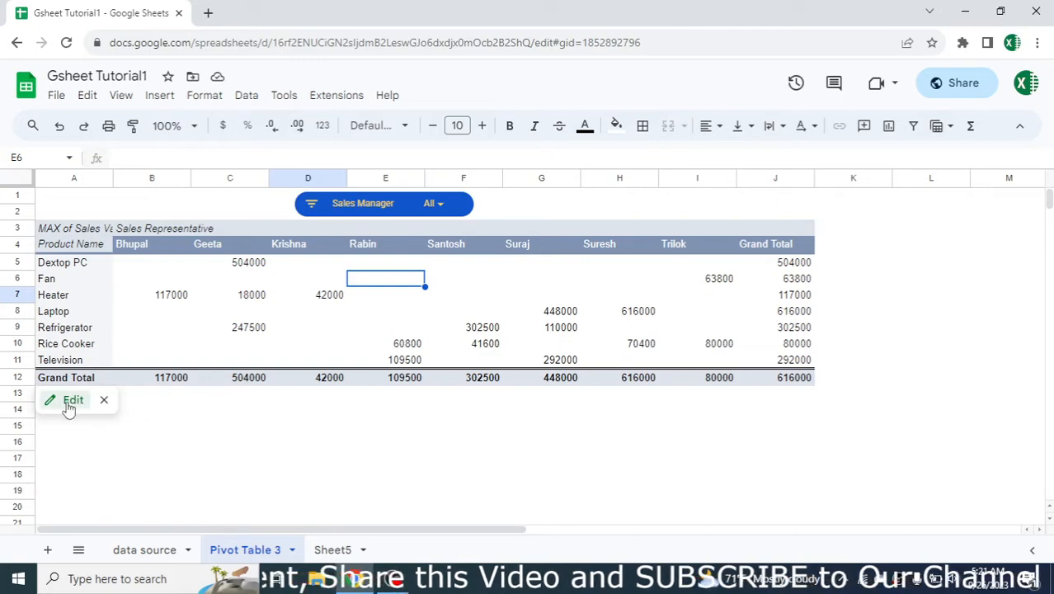
pyautogui.click(72, 401)
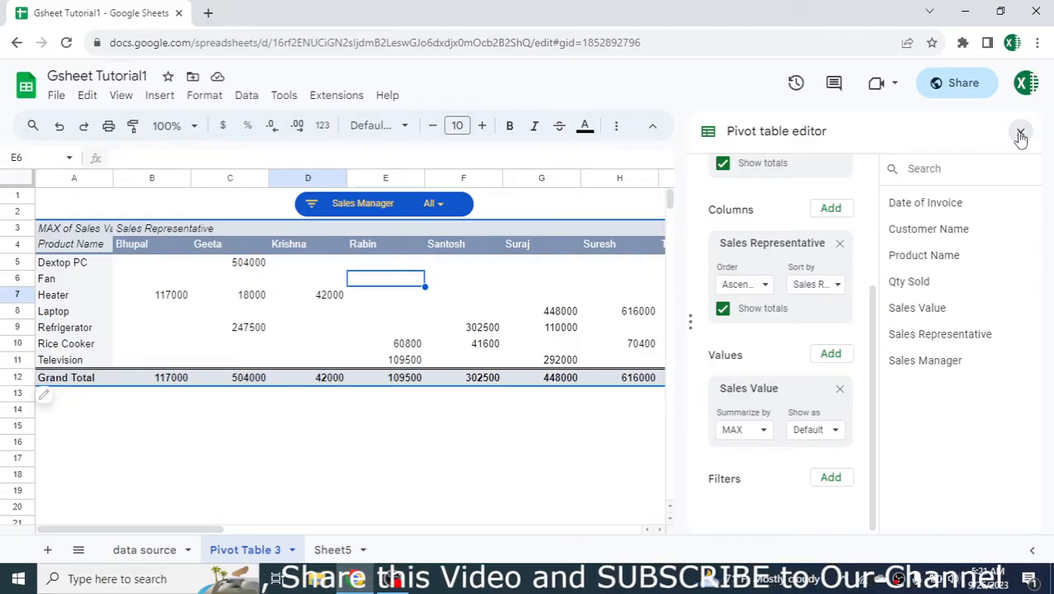
pyautogui.click(1020, 132)
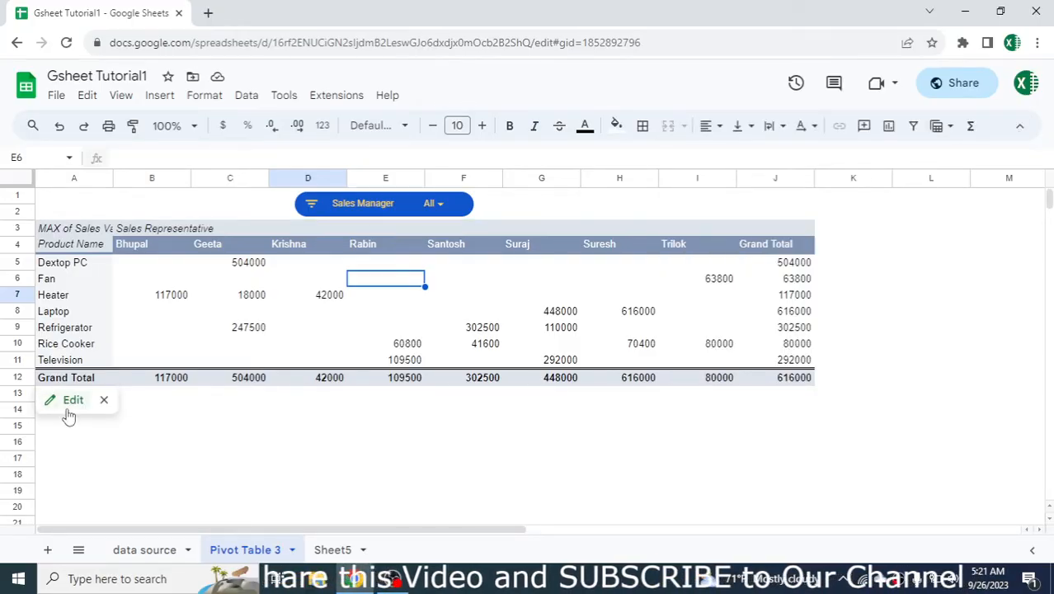
pyautogui.moveTo(94, 402)
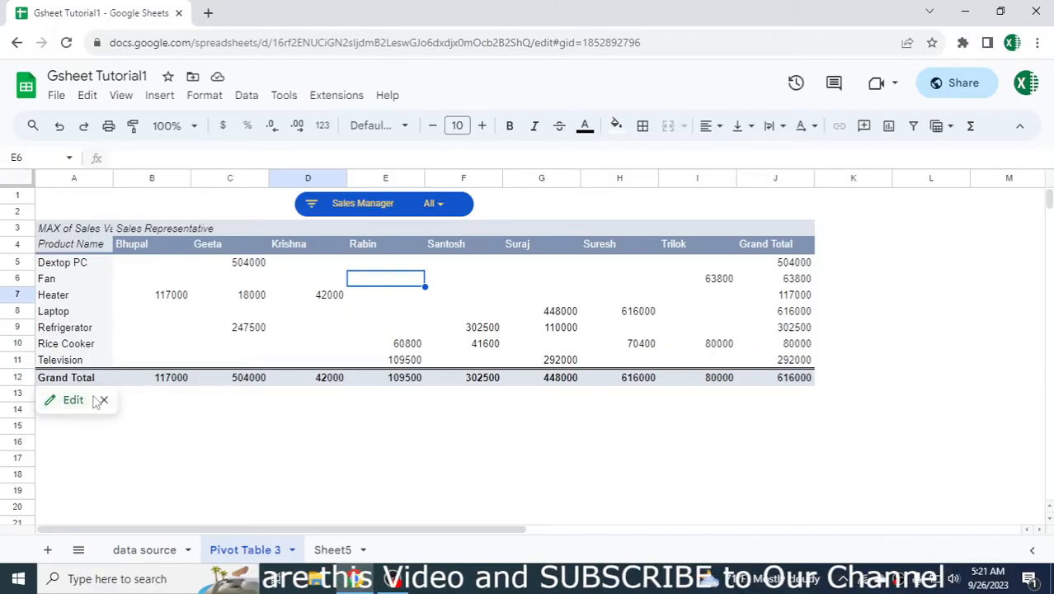
pyautogui.click(103, 400)
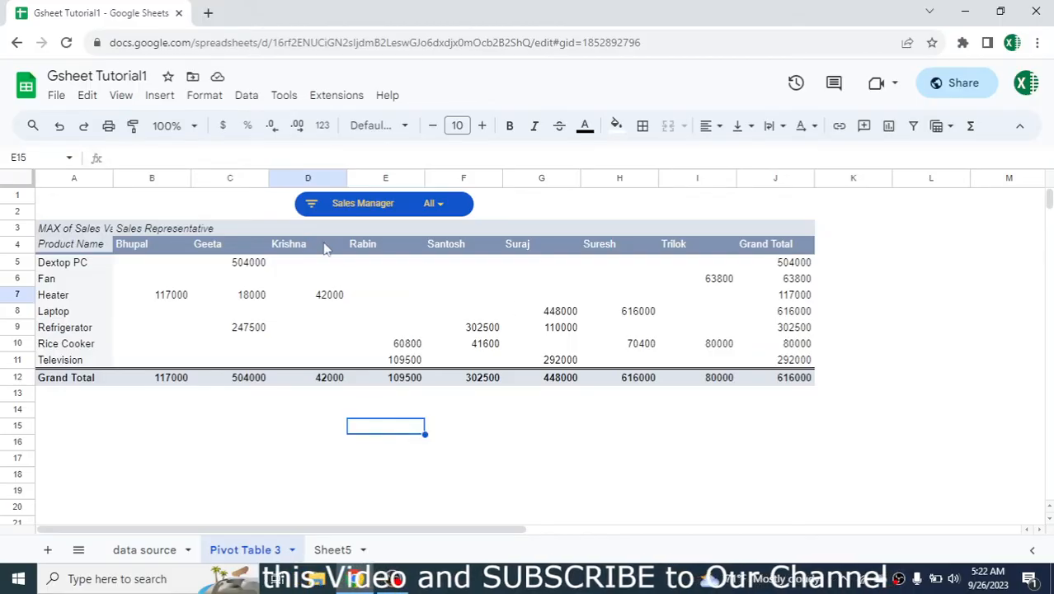
pyautogui.moveTo(66, 403)
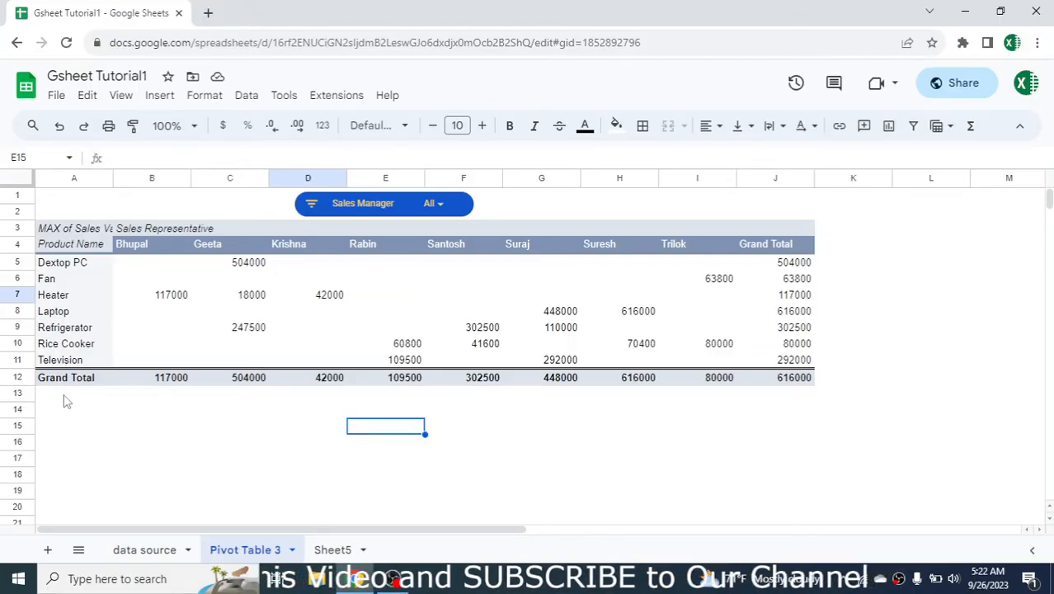
pyautogui.moveTo(352, 337)
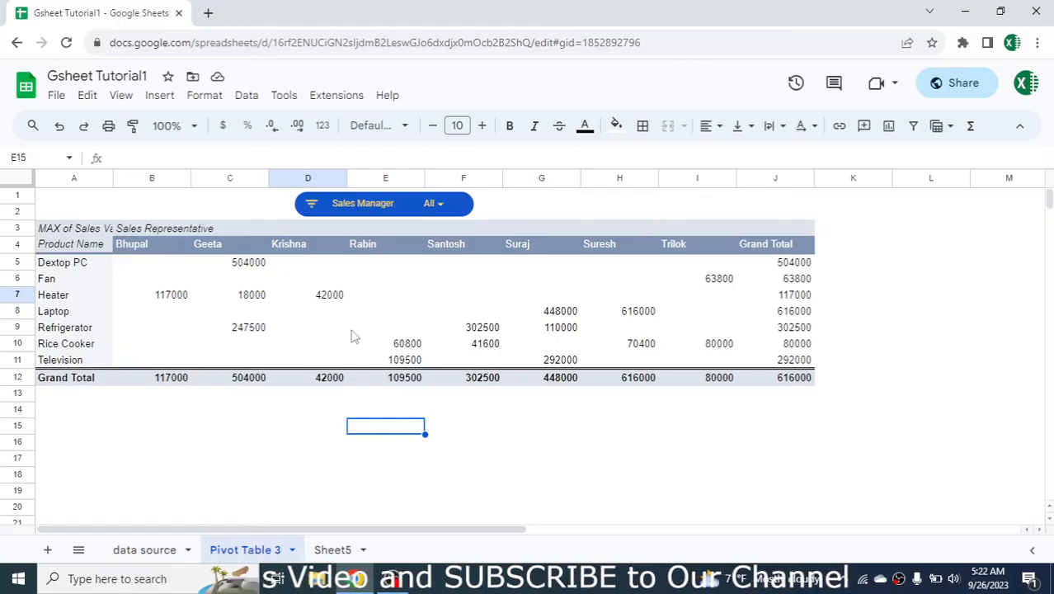
# Reopen the Pivot table editor from cell D7 via the Edit button beside the table
pyautogui.click(330, 293)
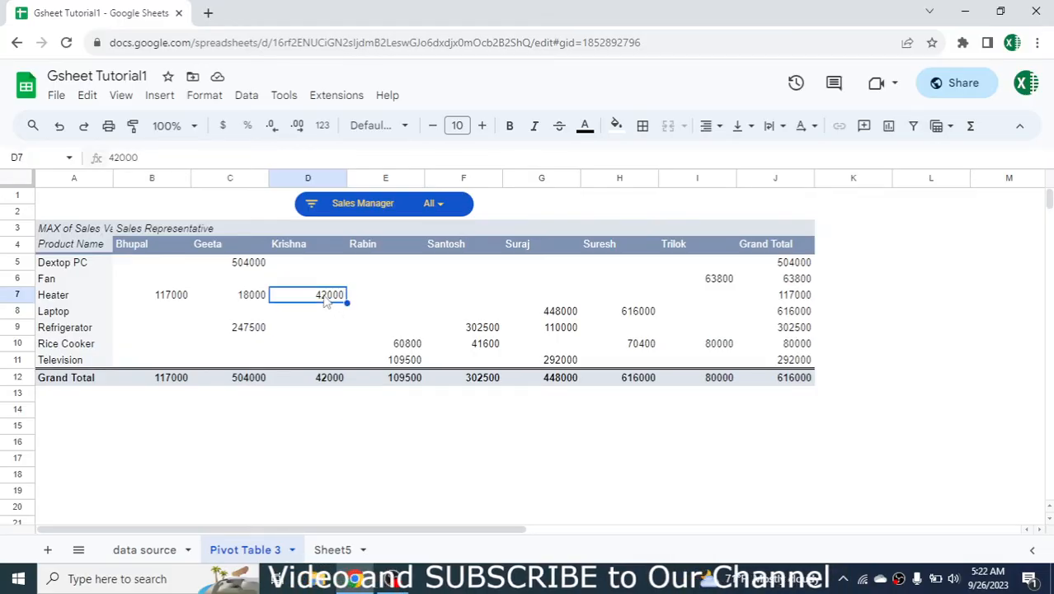
pyautogui.rightClick(330, 293)
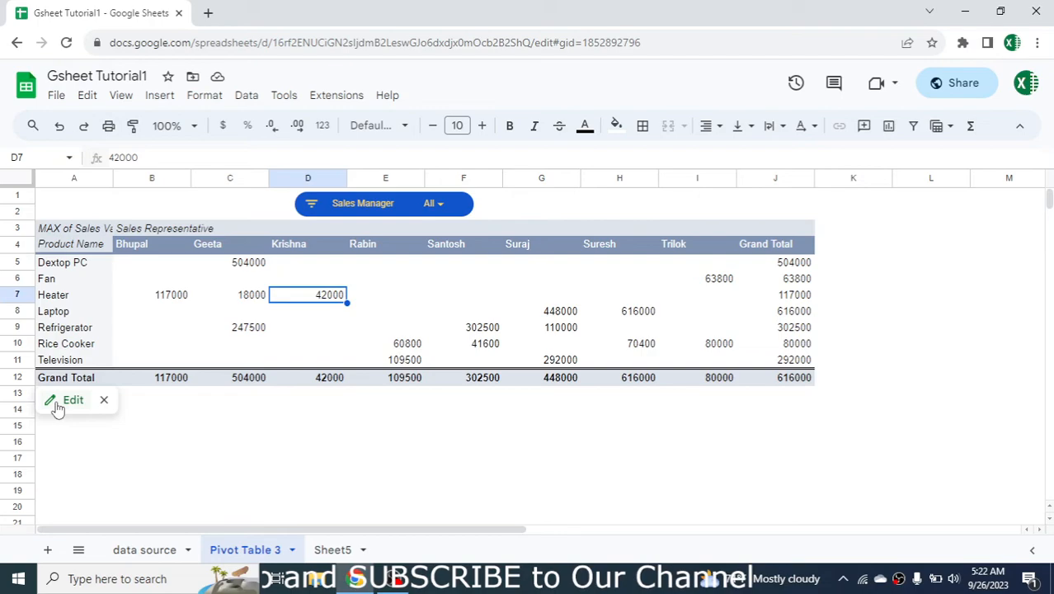
pyautogui.click(73, 400)
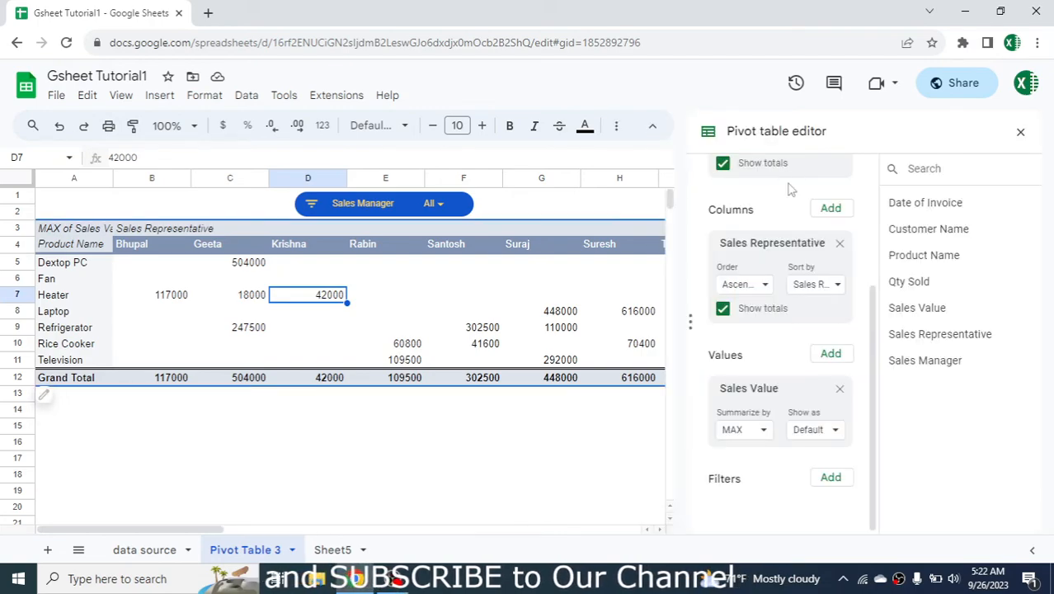
pyautogui.moveTo(866, 224)
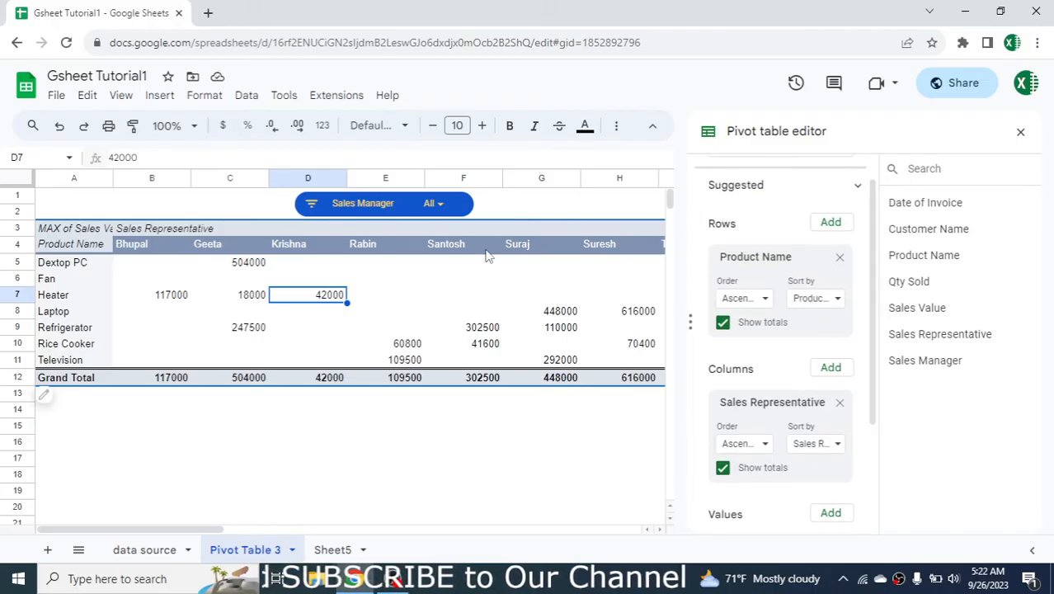
pyautogui.moveTo(442, 486)
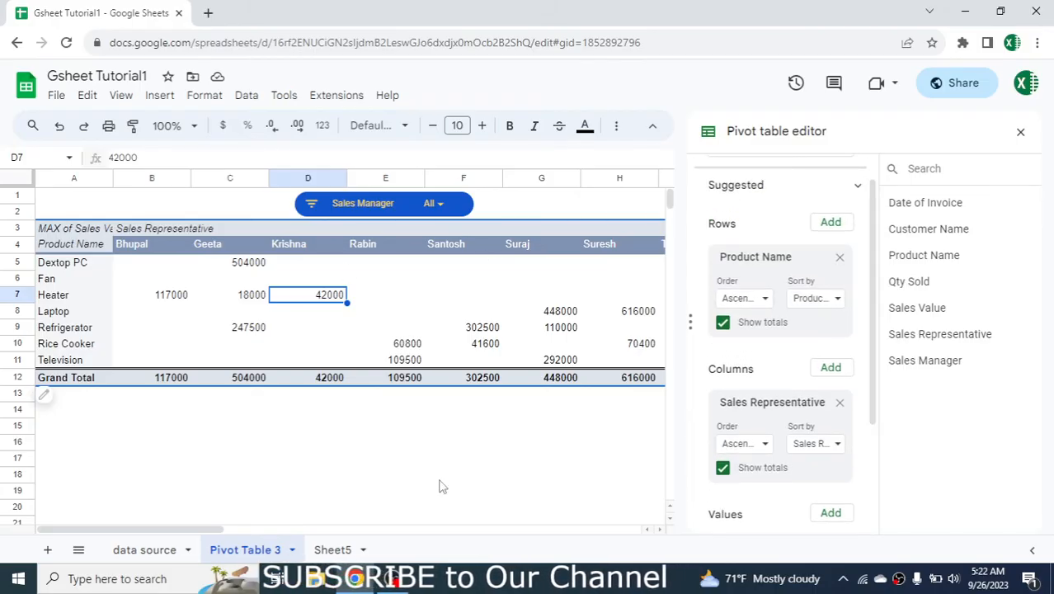
pyautogui.moveTo(466, 481)
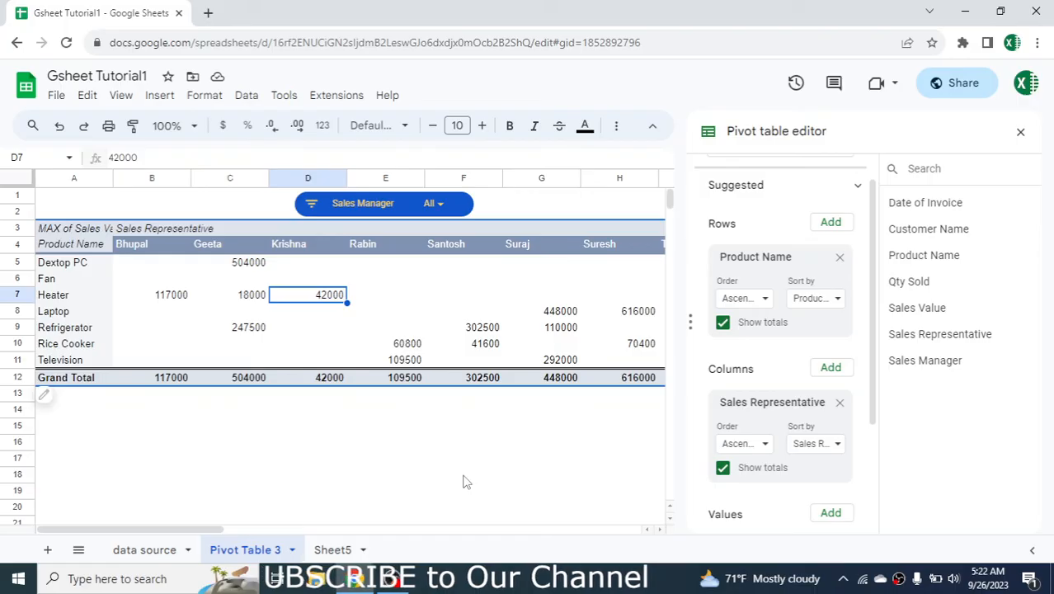
pyautogui.click(461, 475)
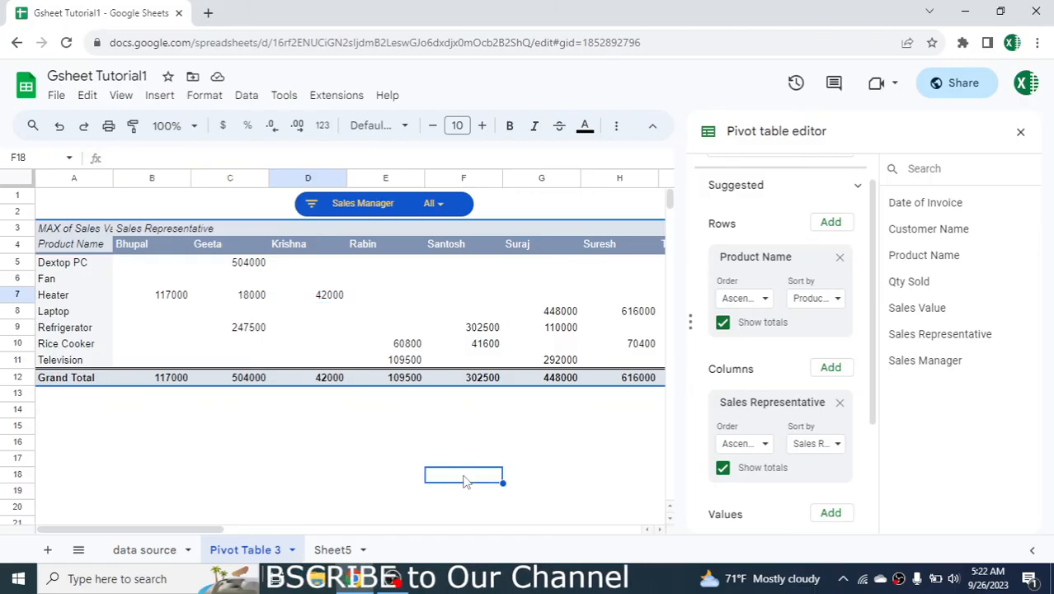